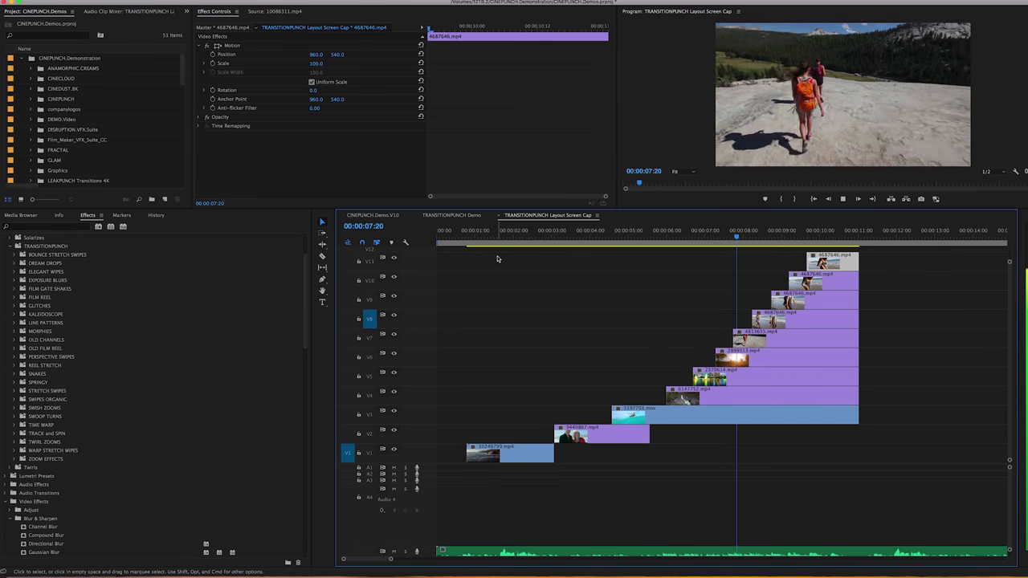
# Preview the stacked clips, then reveal the TRANSITIONPUNCH organic swipe-up presets in Effects.
pyautogui.click(803, 231)
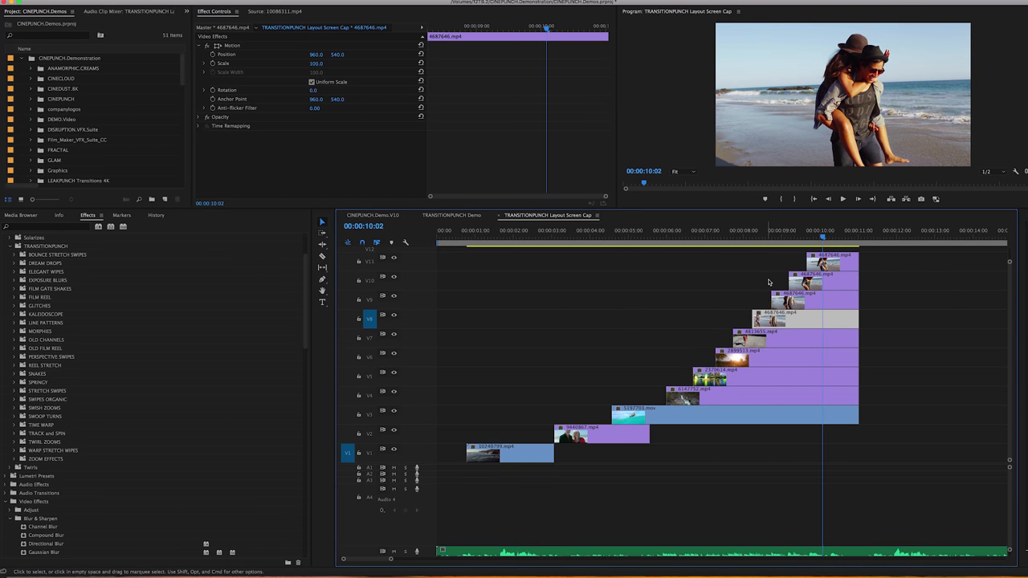
pyautogui.moveTo(614, 235)
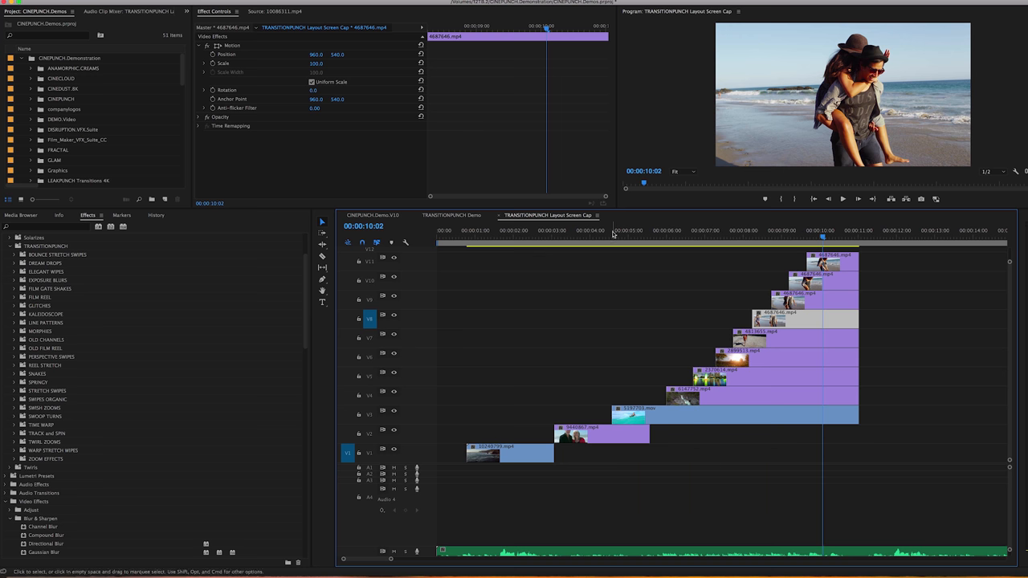
pyautogui.click(607, 236)
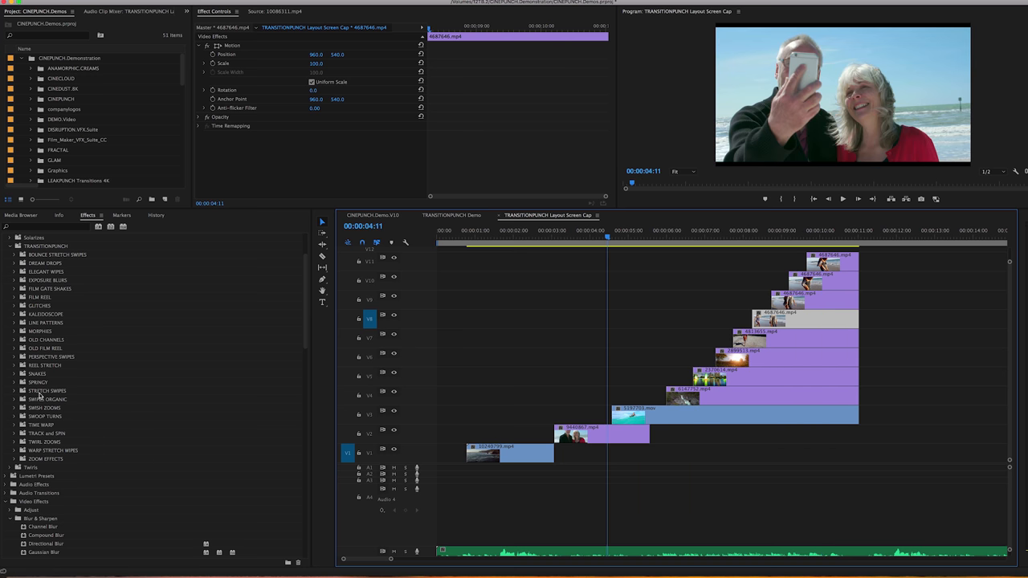
pyautogui.click(20, 398)
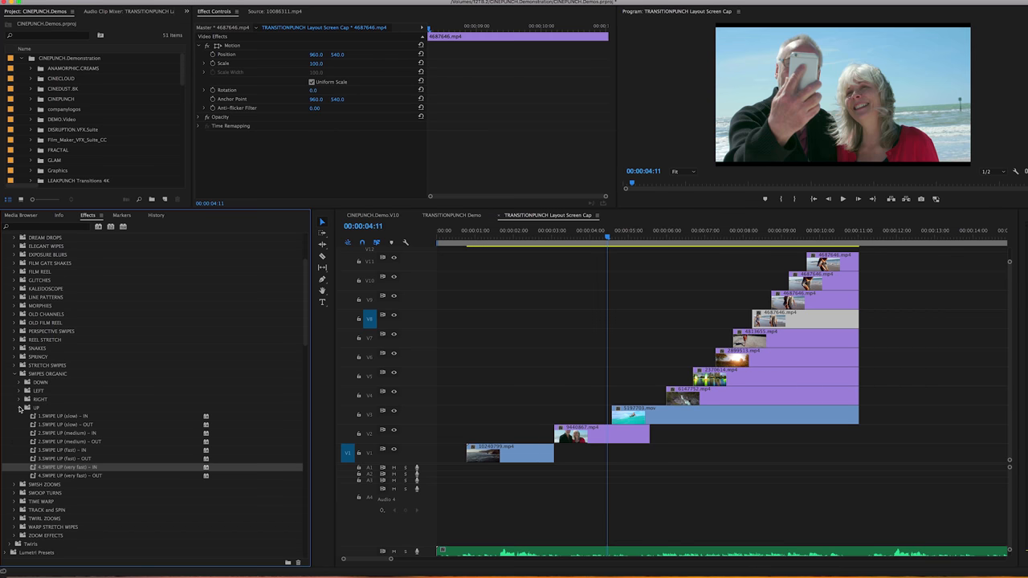
pyautogui.scroll(-3)
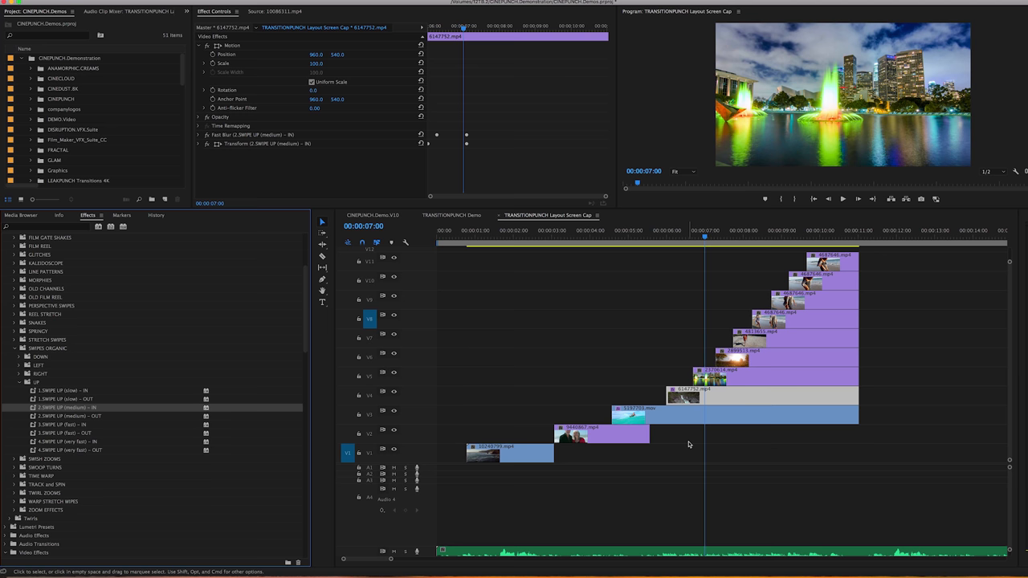
pyautogui.click(641, 238)
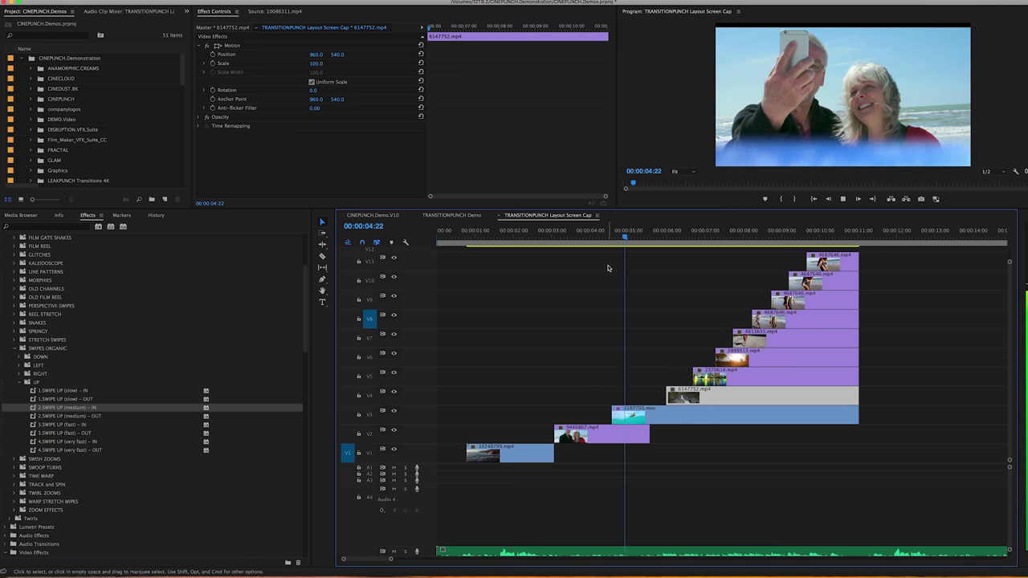
pyautogui.click(662, 233)
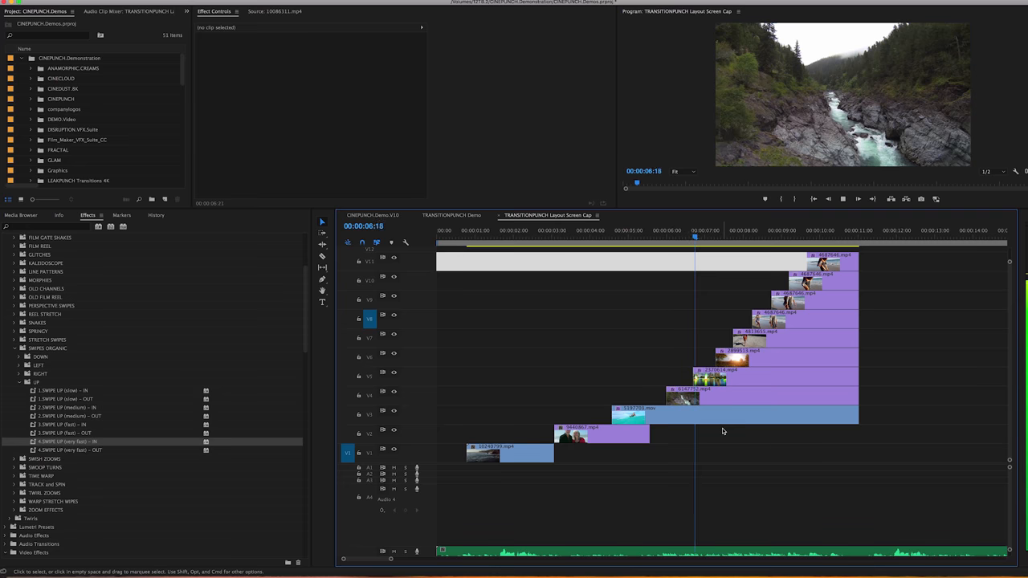
pyautogui.click(767, 235)
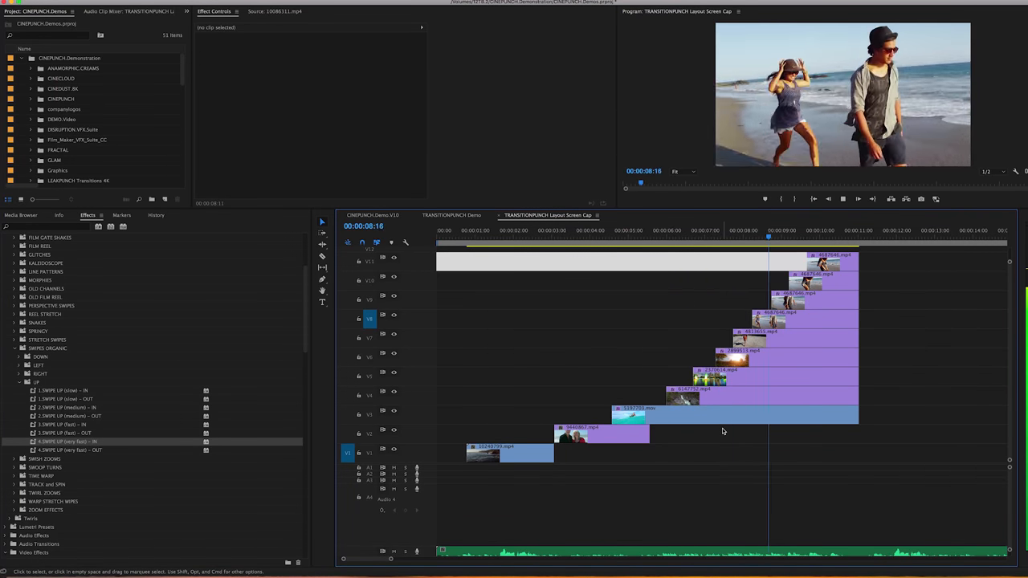